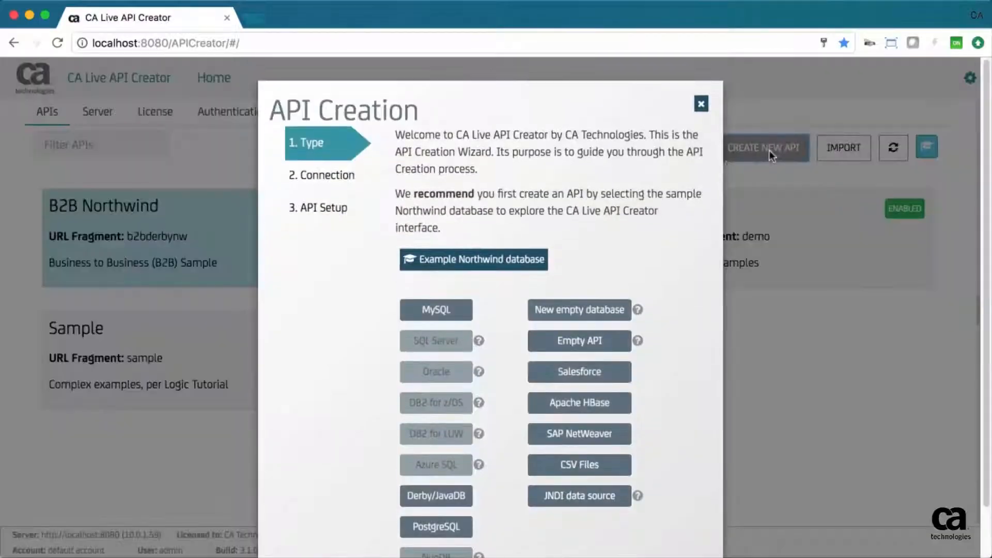
Step: Create the NORTHWIND API from the Derby Northwind sample, testing the connection and proceeding to its properties
{"action": "left_click", "coordinate": [473, 259]}
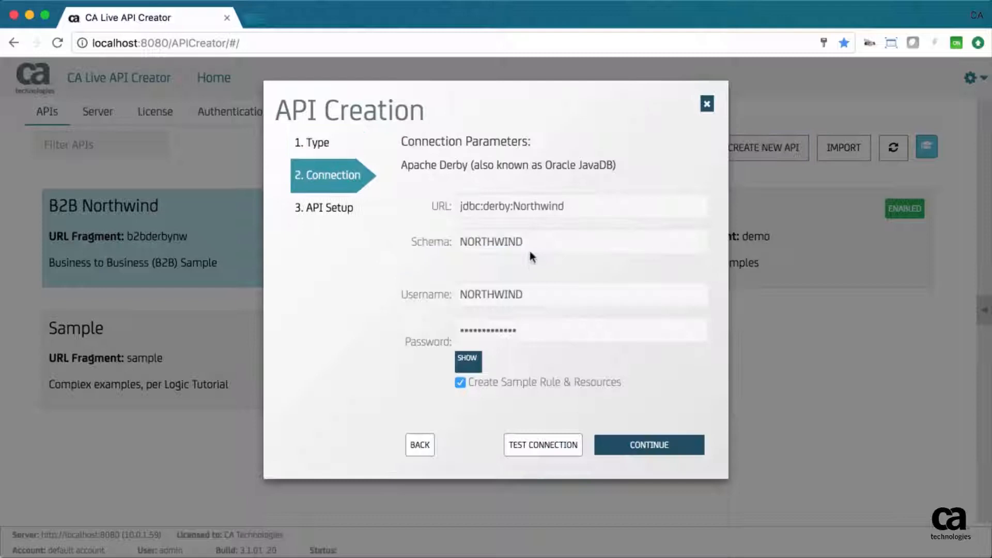
{"action": "left_click", "coordinate": [543, 445]}
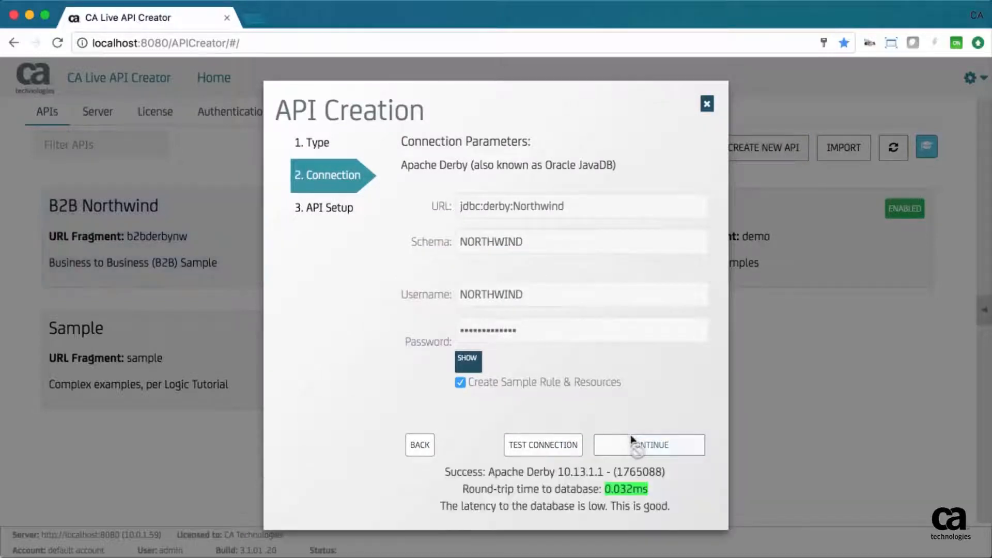
{"action": "left_click", "coordinate": [649, 444]}
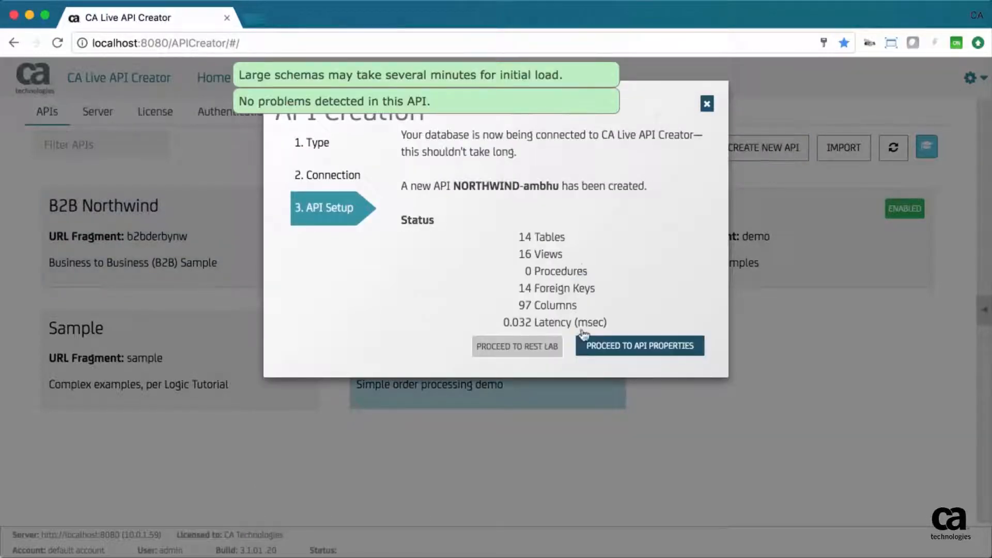
{"action": "left_click", "coordinate": [639, 345]}
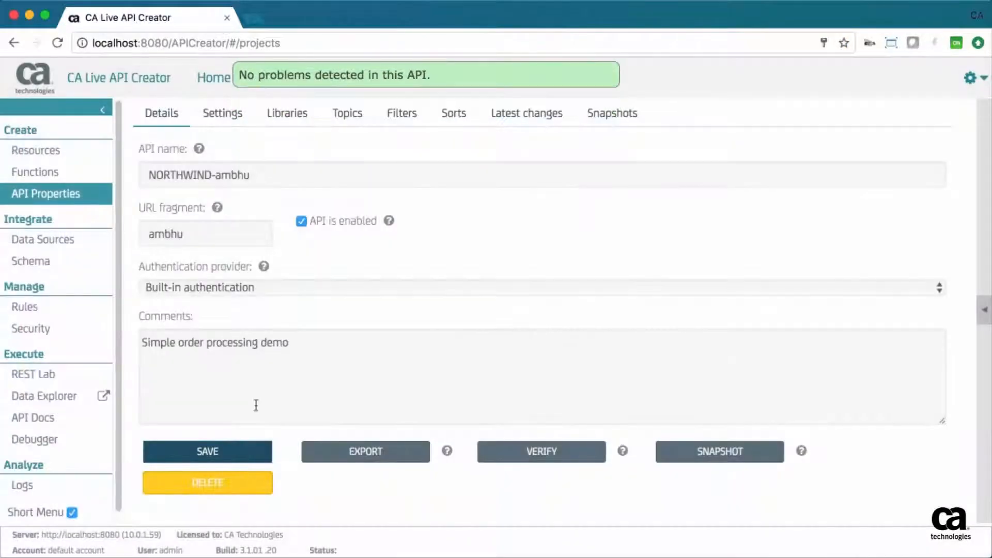
Step: In REST Lab, GET the nw:Customers records and scroll through the response
{"action": "left_click", "coordinate": [33, 374]}
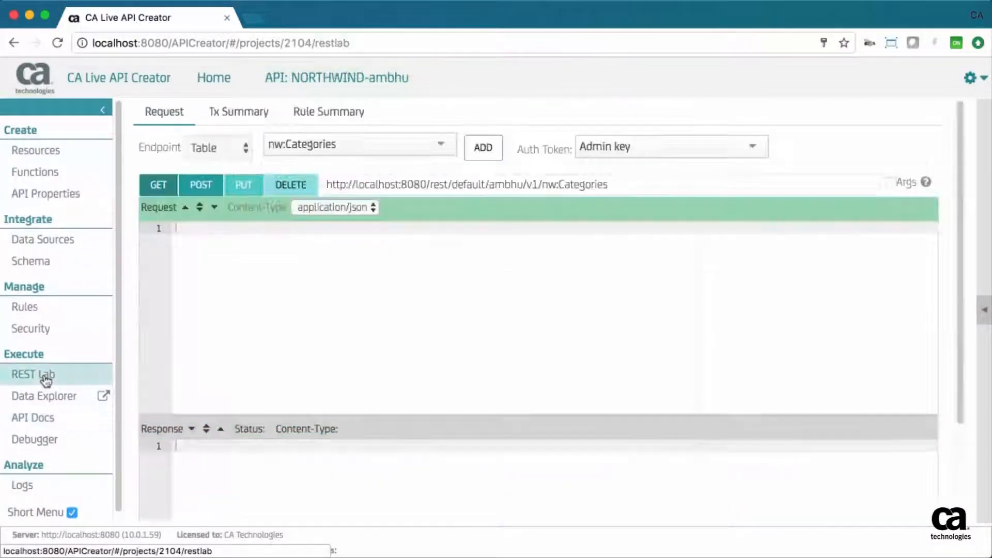
{"action": "left_click", "coordinate": [359, 147]}
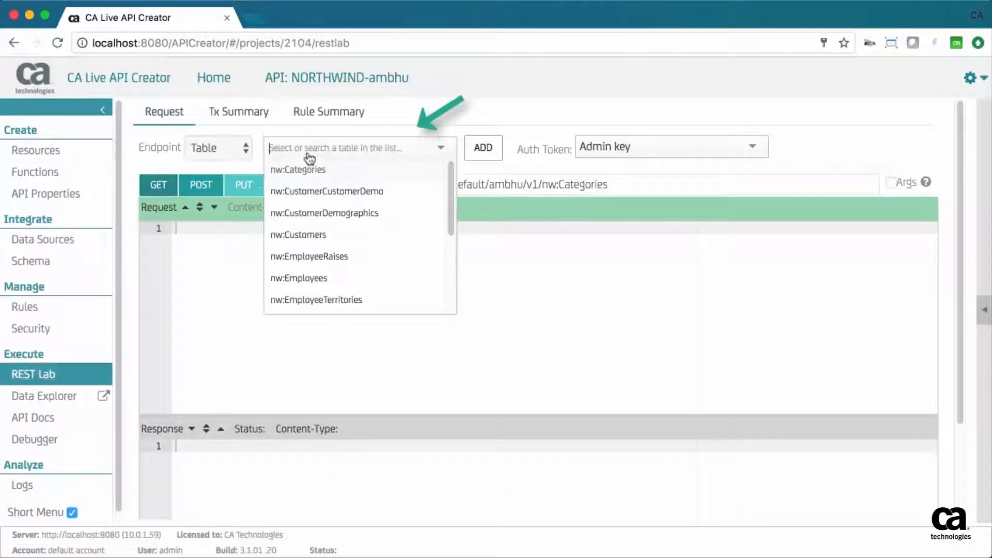
{"action": "left_click", "coordinate": [298, 235]}
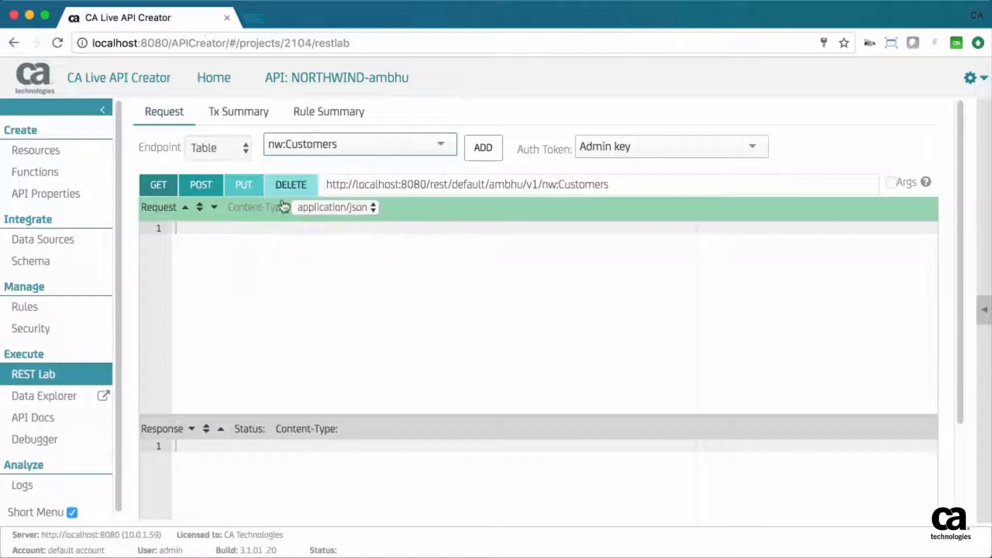
{"action": "left_click", "coordinate": [158, 183]}
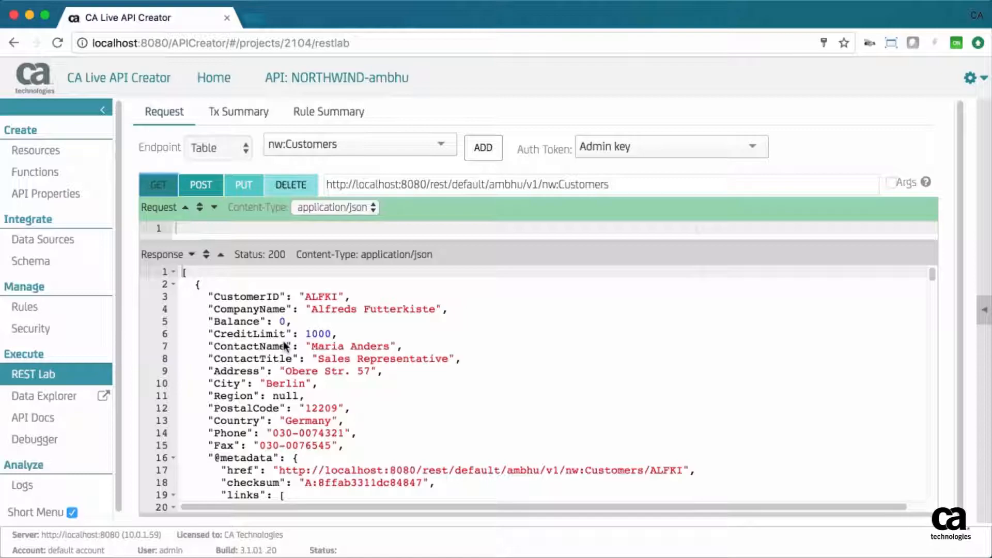
{"action": "scroll", "scroll_direction": "down", "scroll_amount": 3}
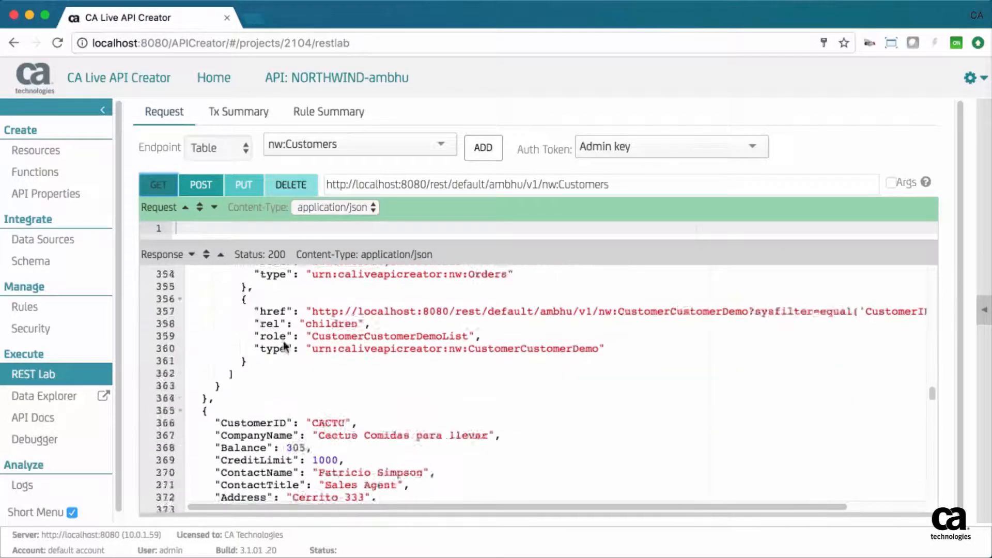
{"action": "scroll", "scroll_direction": "down", "scroll_amount": 3}
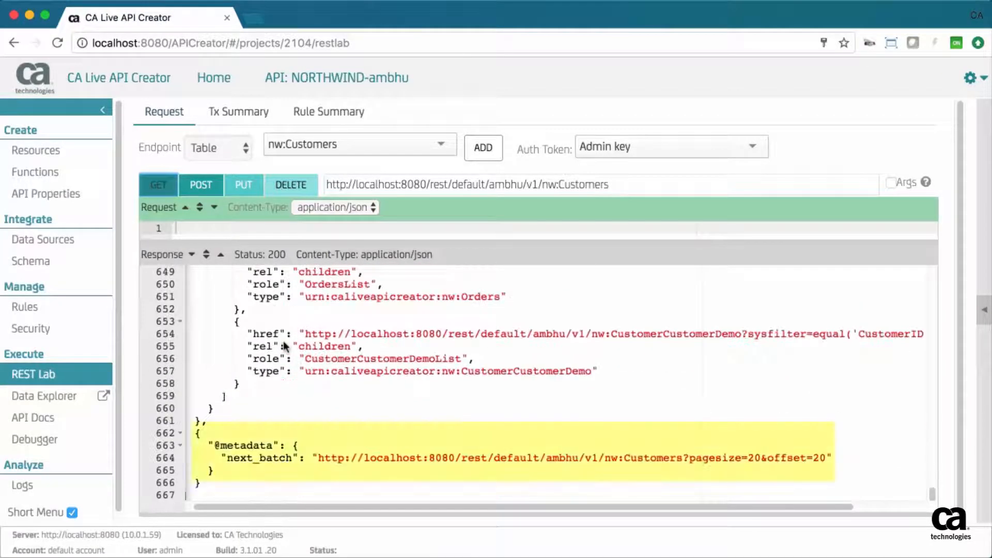
Step: Review the API Docs with EmployeesObject expanded, then launch the Data Explorer
{"action": "left_click", "coordinate": [33, 417]}
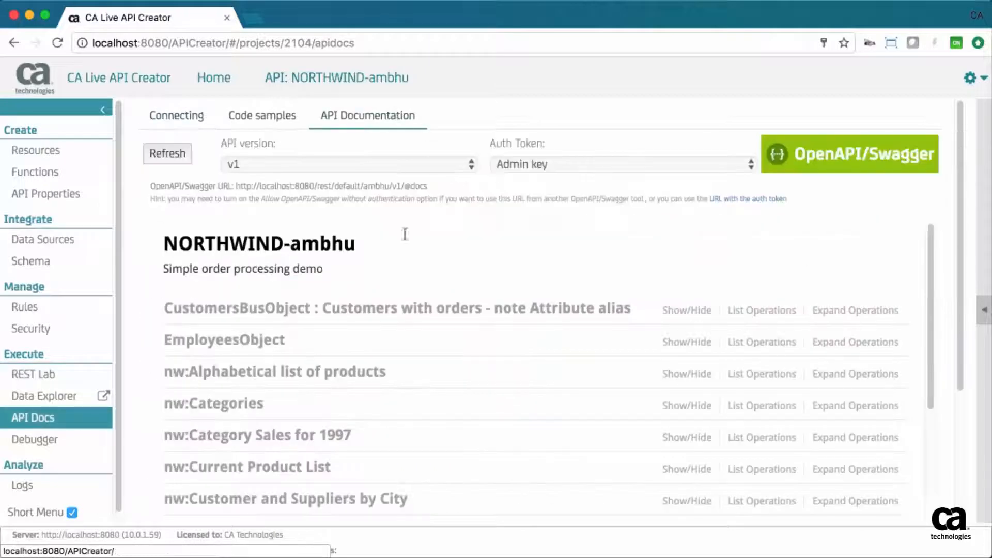
{"action": "left_click", "coordinate": [762, 342]}
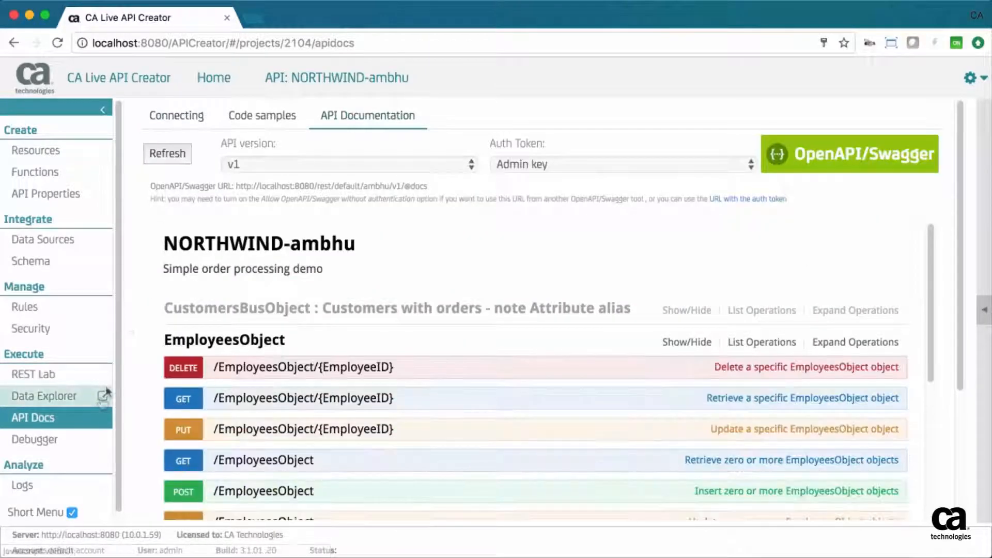
{"action": "left_click", "coordinate": [44, 395]}
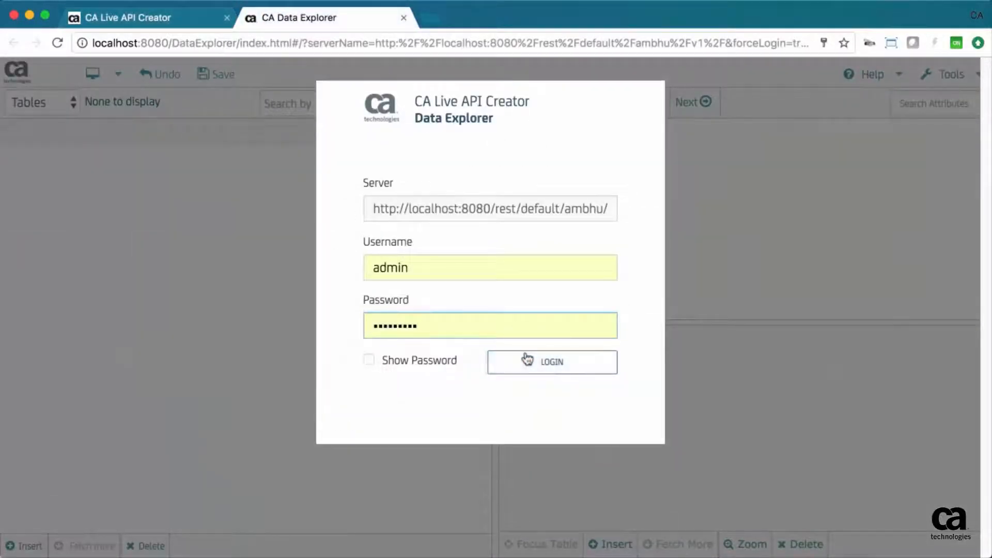
Step: Log in, browse nw:Customers with related Orders, and edit a field's display name
{"action": "left_click", "coordinate": [550, 362]}
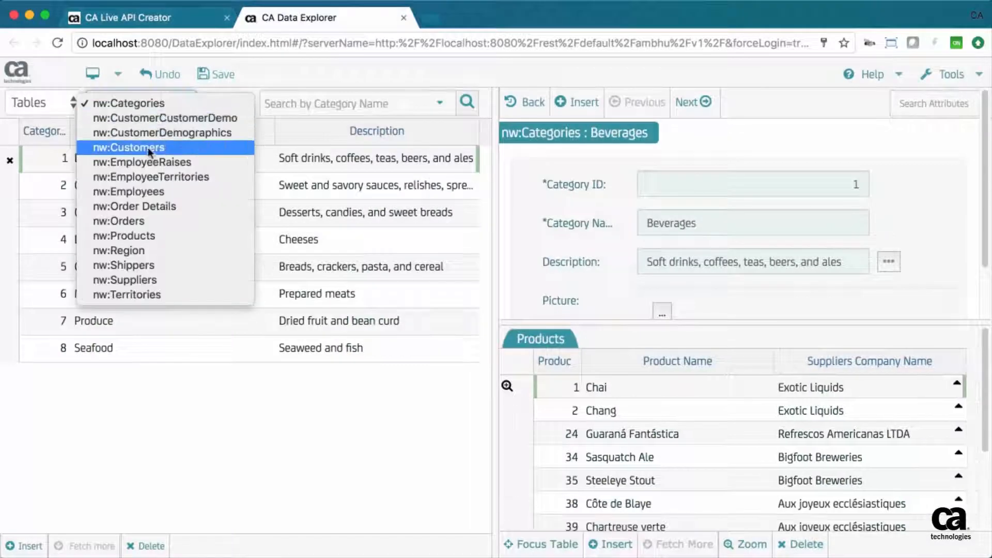
{"action": "left_click", "coordinate": [128, 146]}
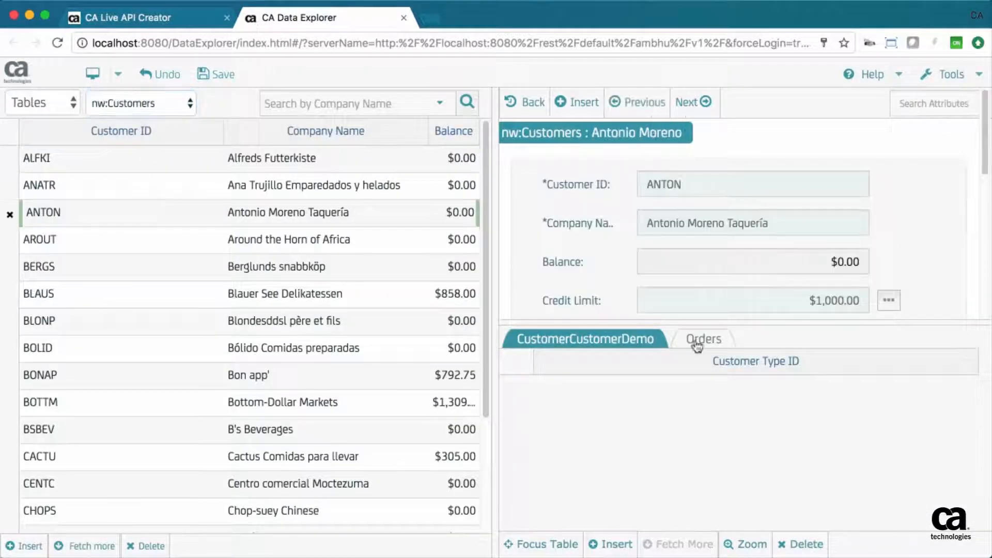
{"action": "left_click", "coordinate": [703, 339]}
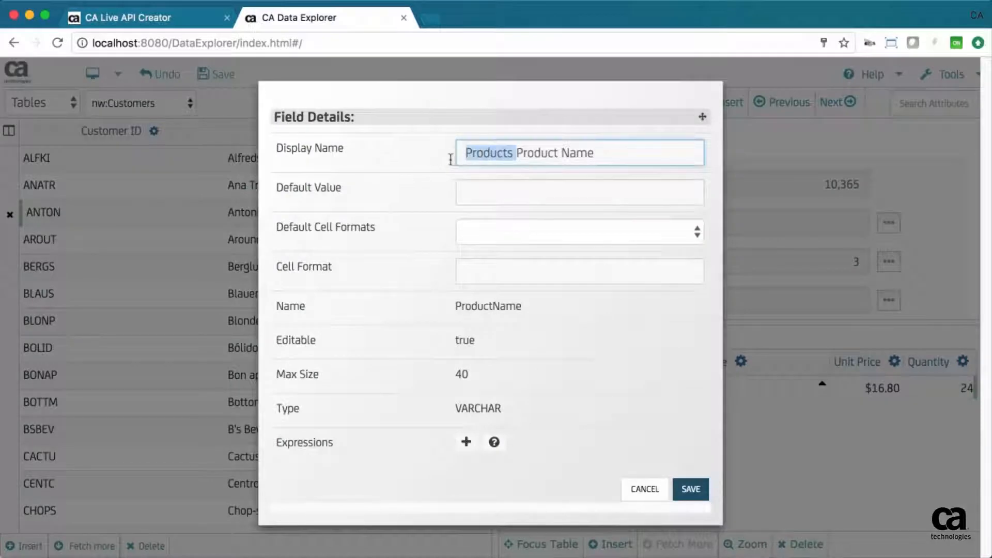
{"action": "left_click", "coordinate": [689, 488]}
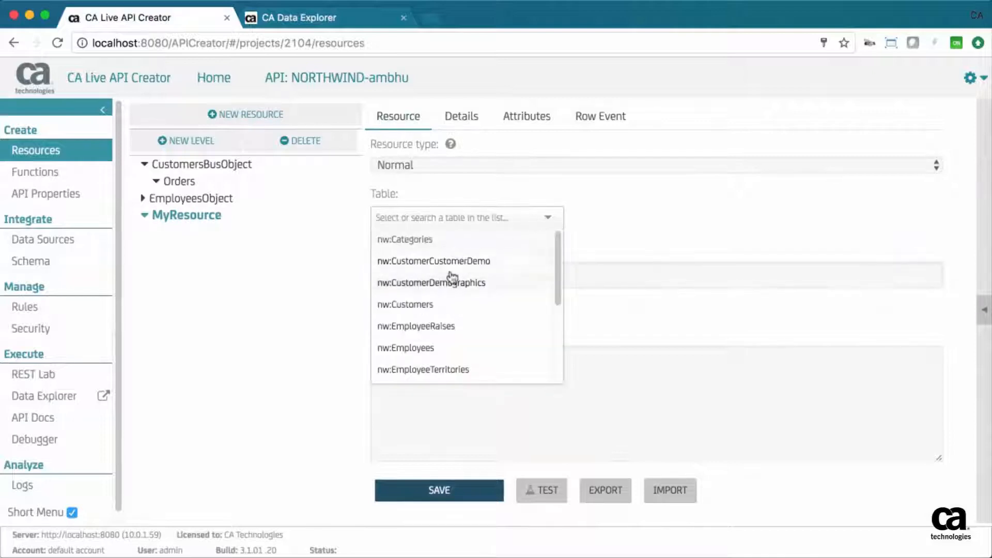
Step: Base MyResource on nw:Customers, add an Orders child, and select its order columns
{"action": "left_click", "coordinate": [438, 490]}
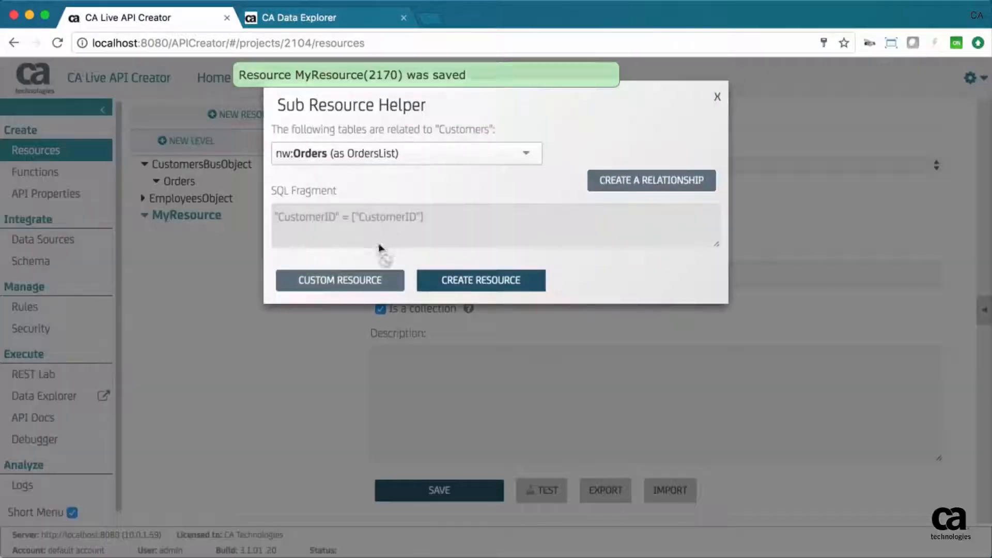
{"action": "left_click", "coordinate": [481, 280]}
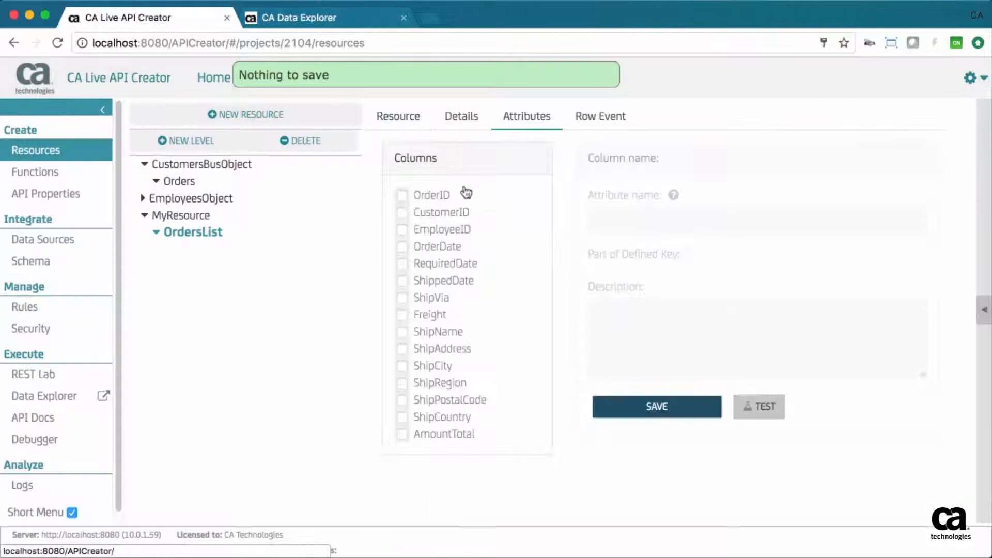
{"action": "left_click", "coordinate": [402, 196]}
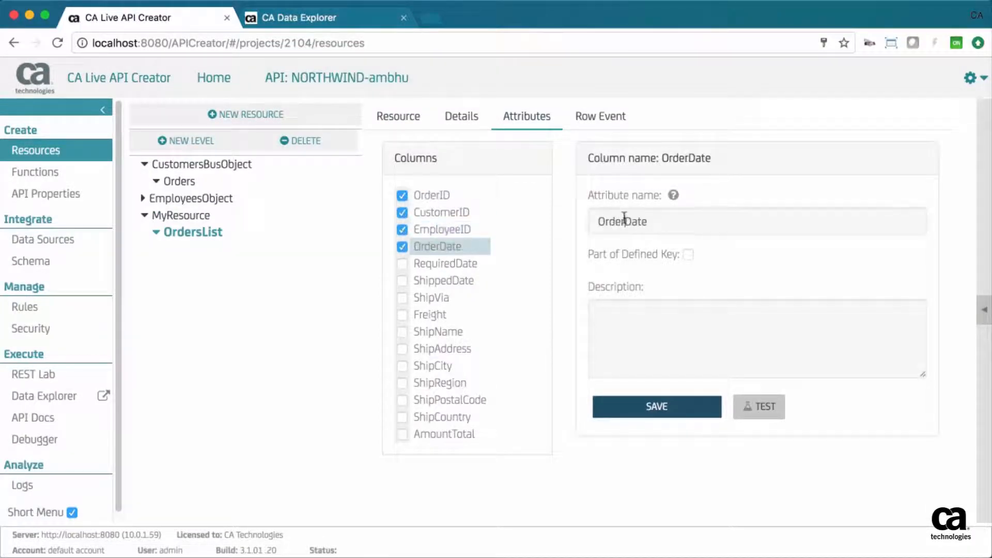
{"action": "left_click", "coordinate": [656, 406]}
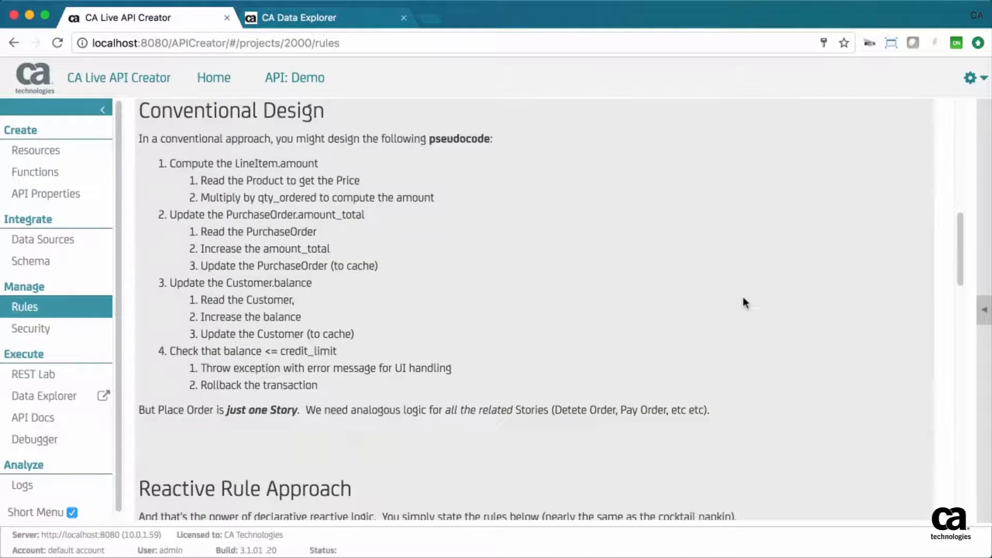
Step: Scroll the Demo API rules and open 'Event: Audit Purchase Order amount changes'
{"action": "scroll", "scroll_direction": "down", "scroll_amount": 3}
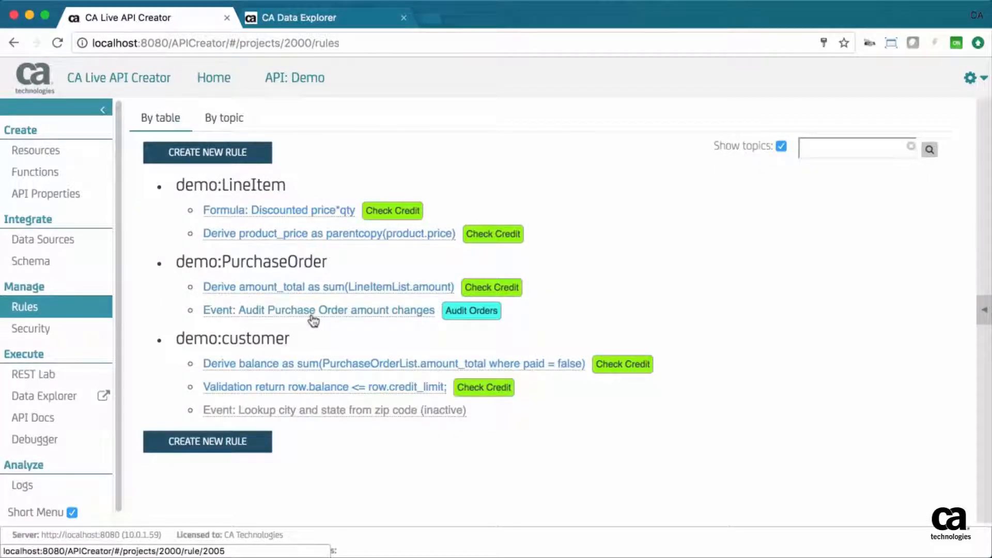
{"action": "left_click", "coordinate": [317, 310]}
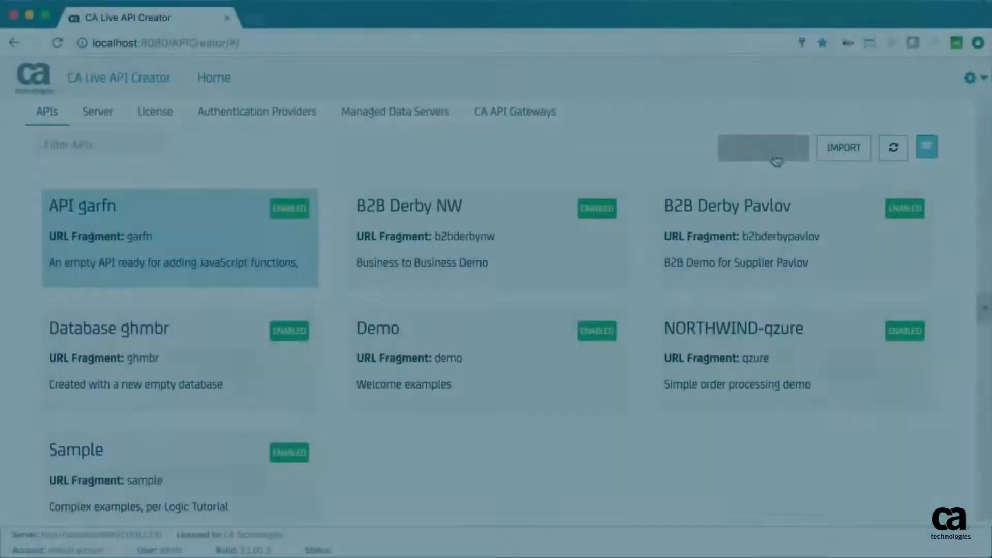
Step: Create a New empty database API and open it in the Data Explorer
{"action": "left_click", "coordinate": [763, 148]}
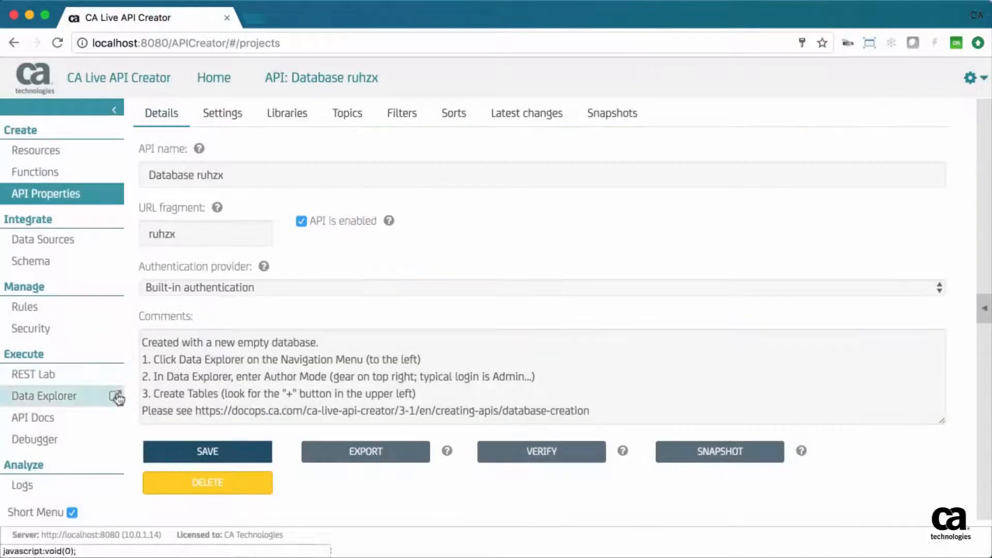
{"action": "left_click", "coordinate": [43, 395]}
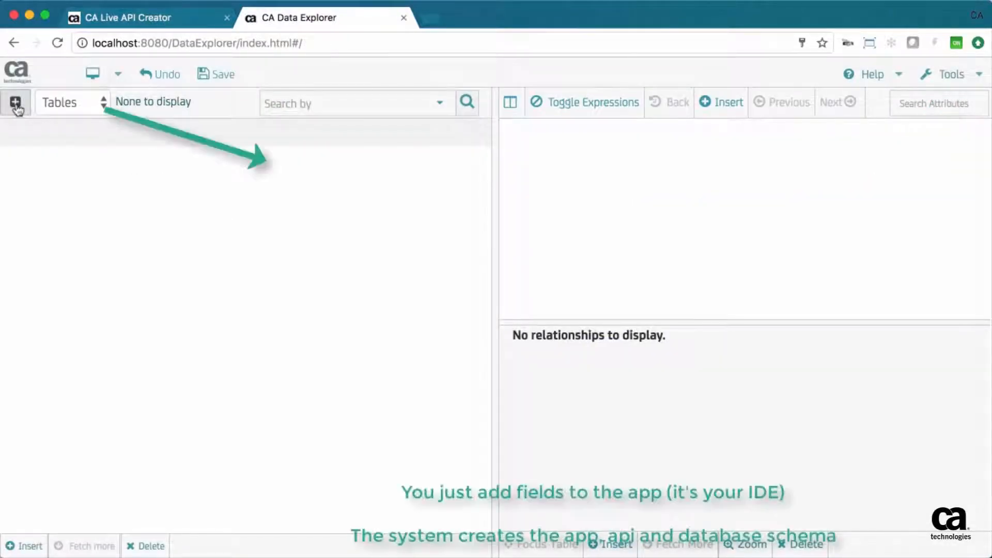
Step: Create a new table named Employees
{"action": "left_click", "coordinate": [17, 103]}
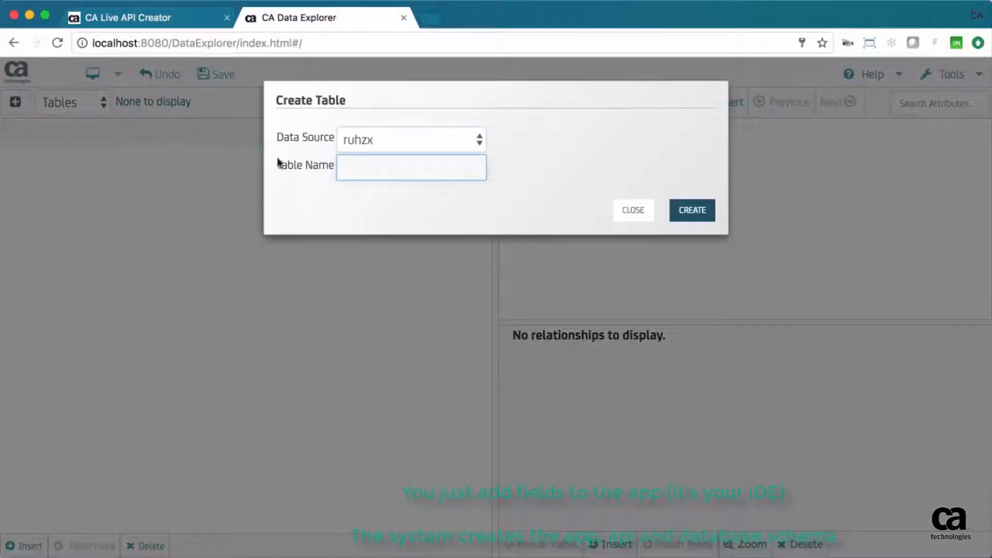
{"action": "type", "text": "Employees"}
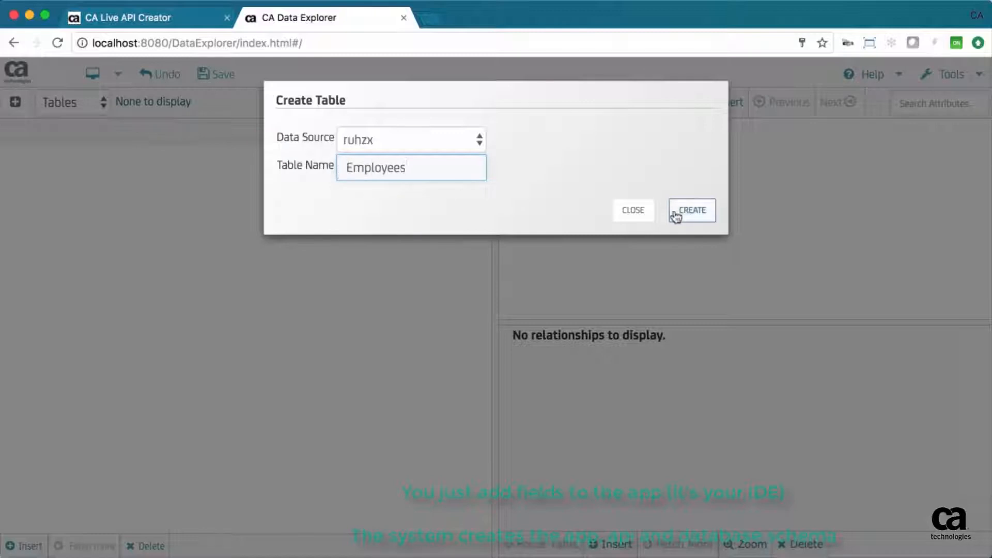
{"action": "left_click", "coordinate": [691, 210]}
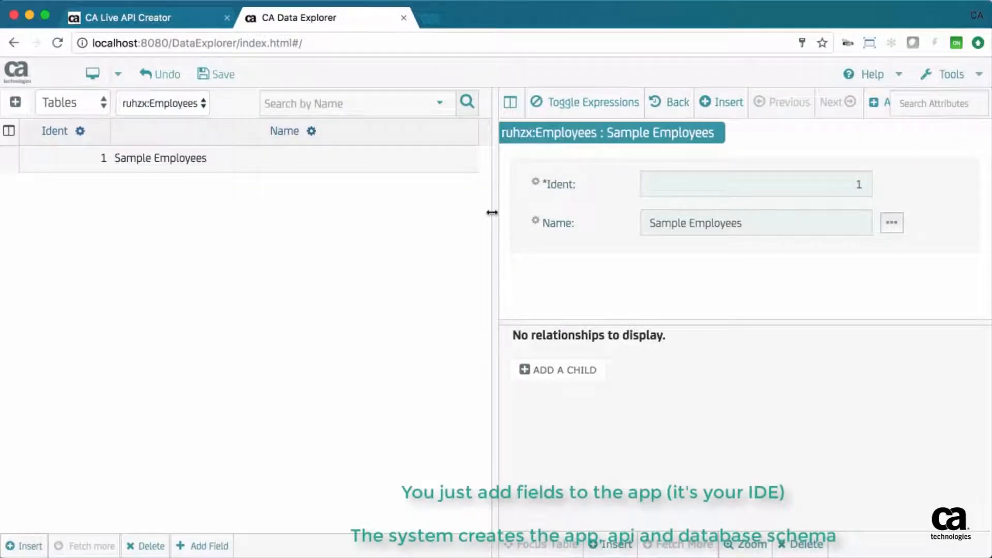
Step: Add an Address text field to Employees and start adding a child table
{"action": "left_click", "coordinate": [778, 102]}
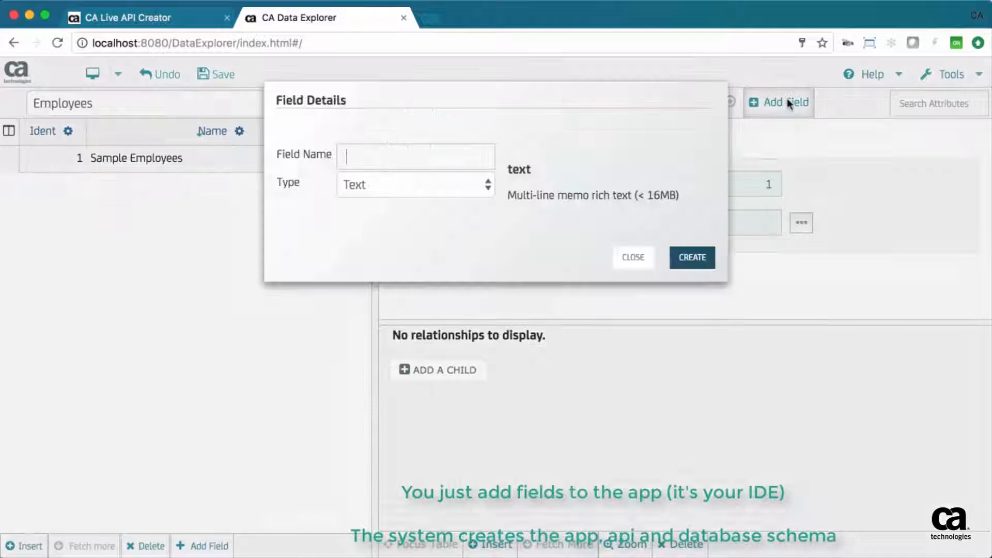
{"action": "type", "text": "Address"}
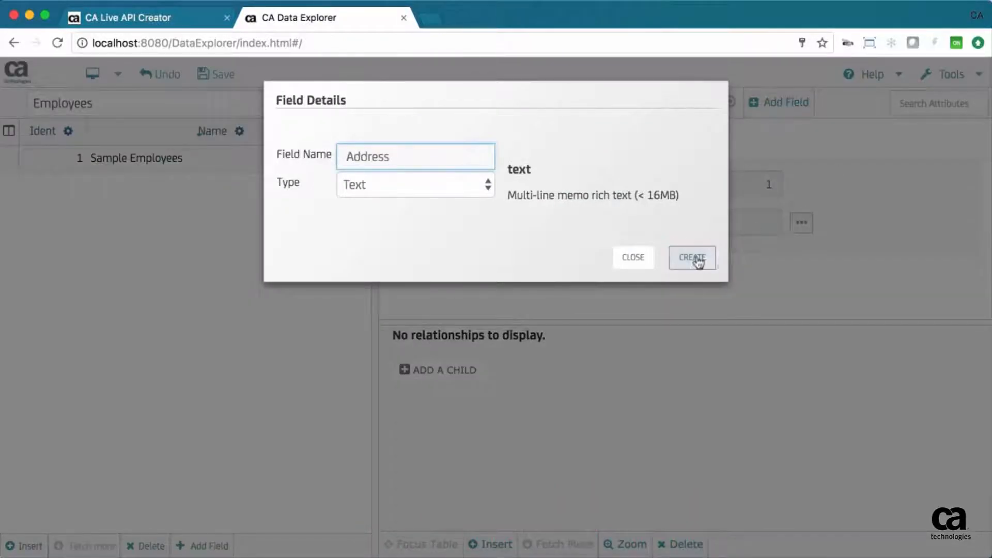
{"action": "left_click", "coordinate": [692, 257]}
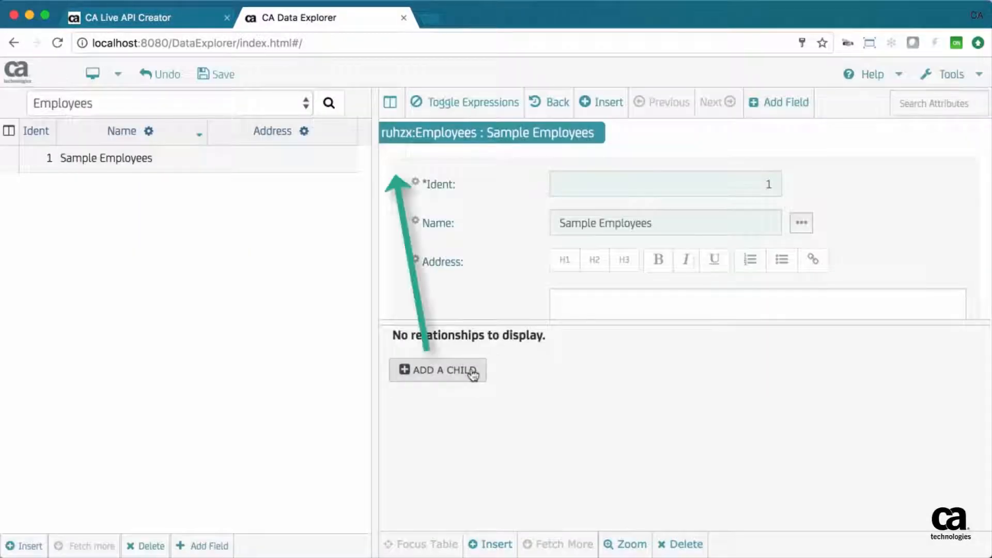
{"action": "left_click", "coordinate": [437, 370]}
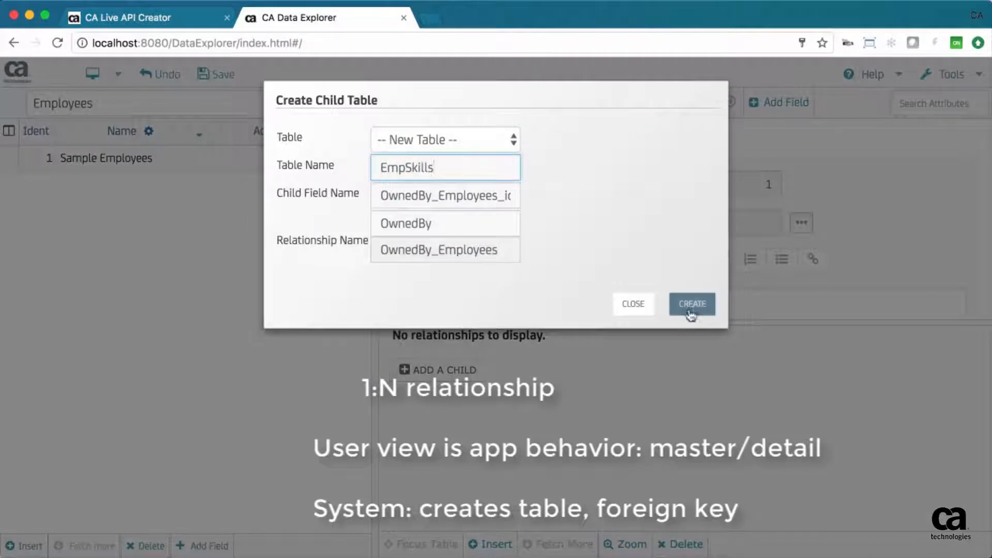
Step: Create the EmpSkills child table with a Rating field and a Lookup field
{"action": "left_click", "coordinate": [691, 304]}
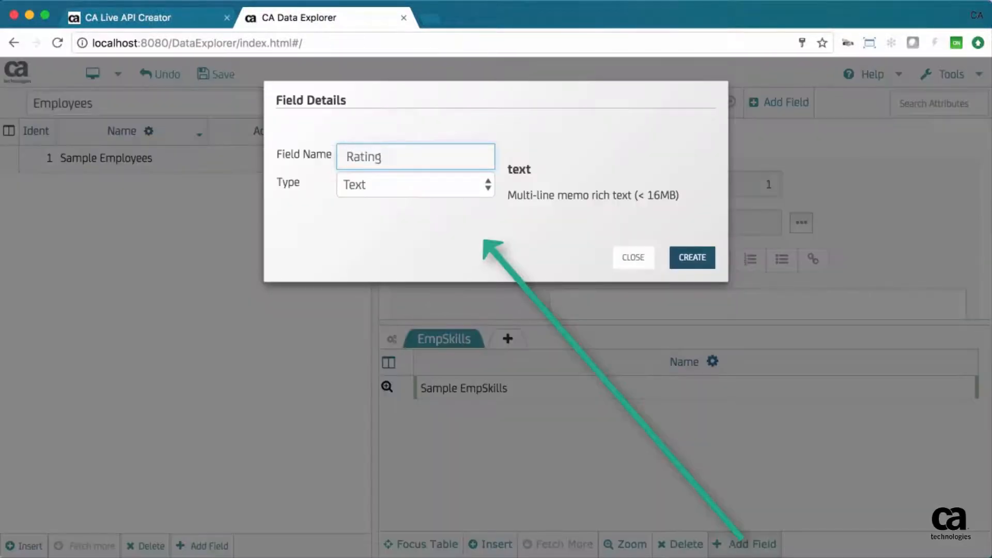
{"action": "left_click", "coordinate": [416, 184]}
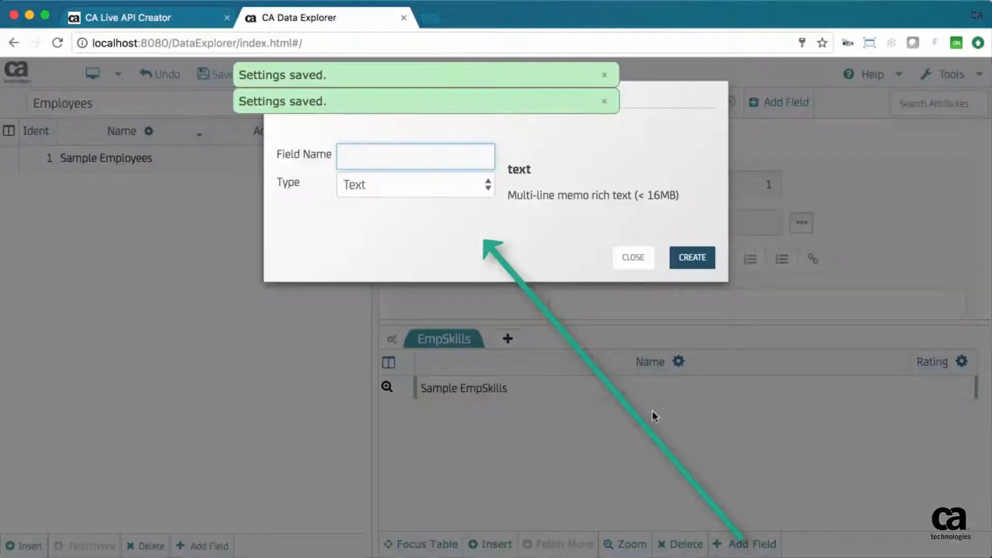
{"action": "left_click", "coordinate": [426, 184]}
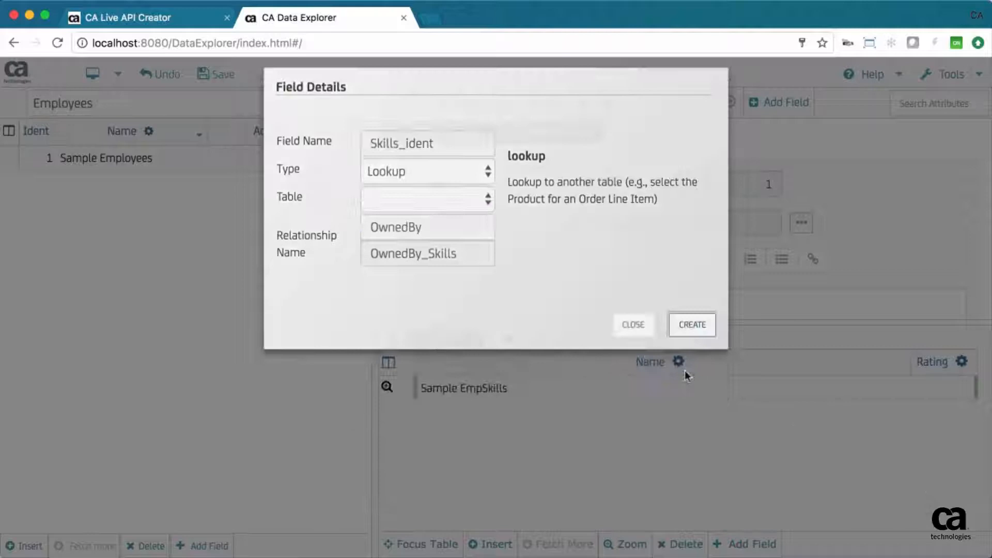
{"action": "left_click", "coordinate": [691, 324]}
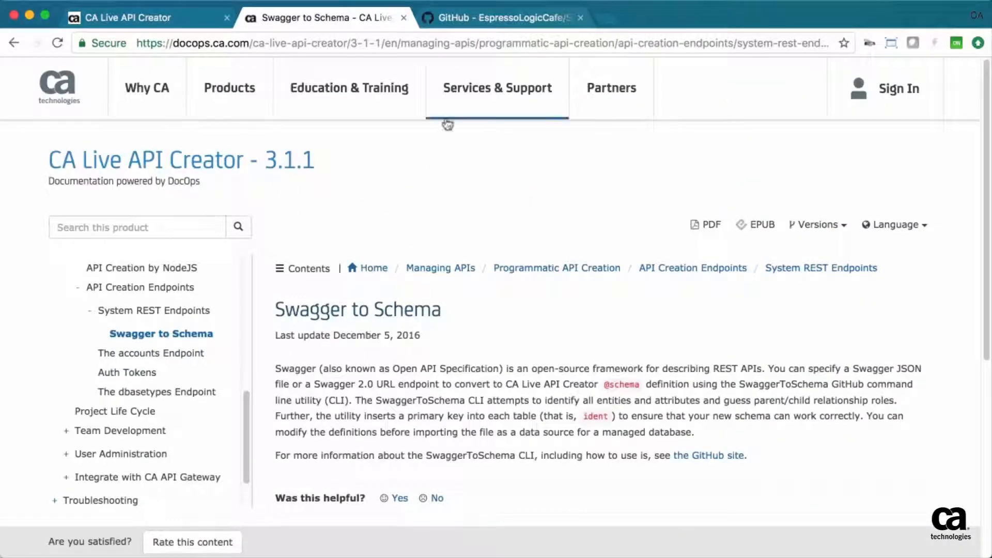
Step: Read the SwaggerToSchema GitHub README, then go to the Product Locations API Schema page
{"action": "left_click", "coordinate": [500, 17]}
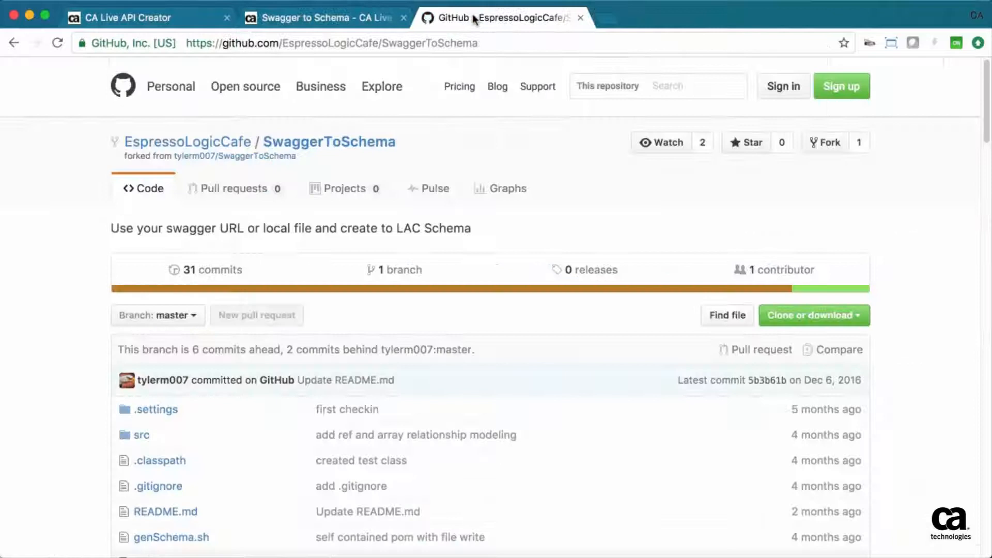
{"action": "scroll", "scroll_direction": "down", "scroll_amount": 3}
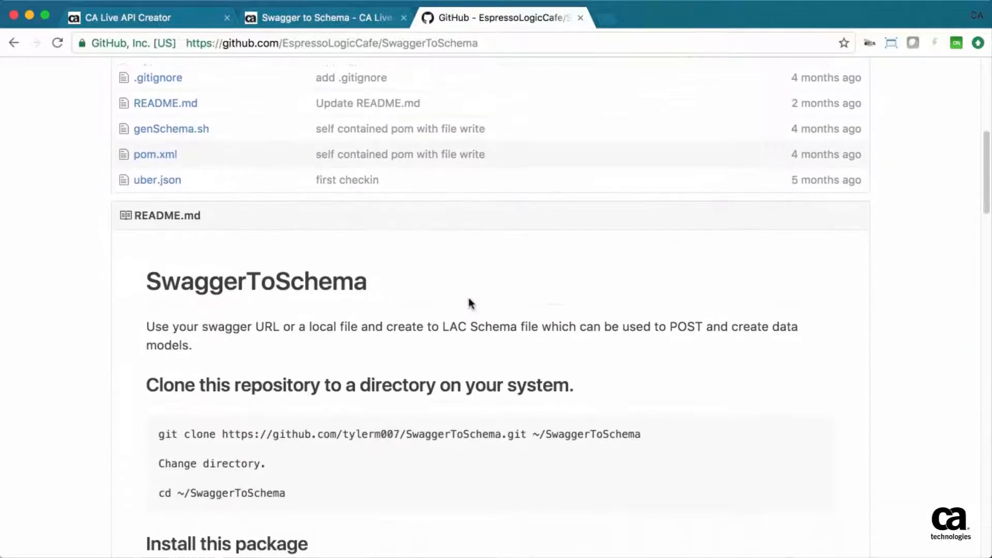
{"action": "scroll", "scroll_direction": "down", "scroll_amount": 3}
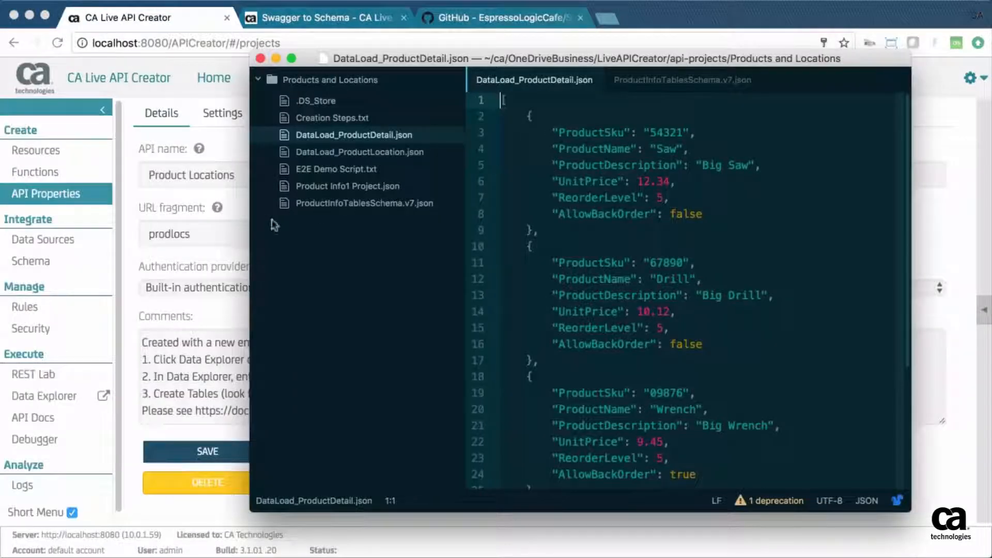
{"action": "left_click", "coordinate": [30, 260]}
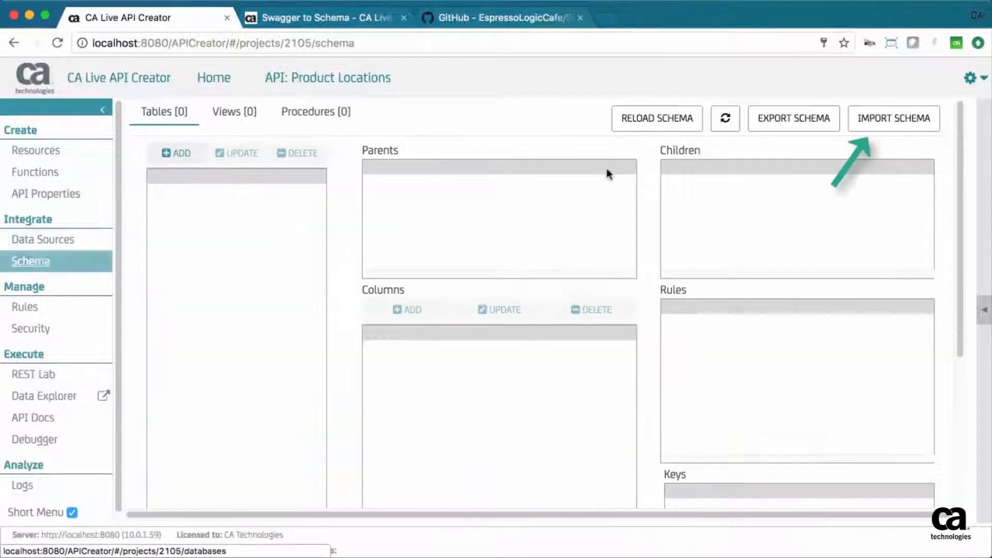
Step: Import the ProductInfoTablesSchema.v7.json schema file into the API
{"action": "left_click", "coordinate": [892, 118]}
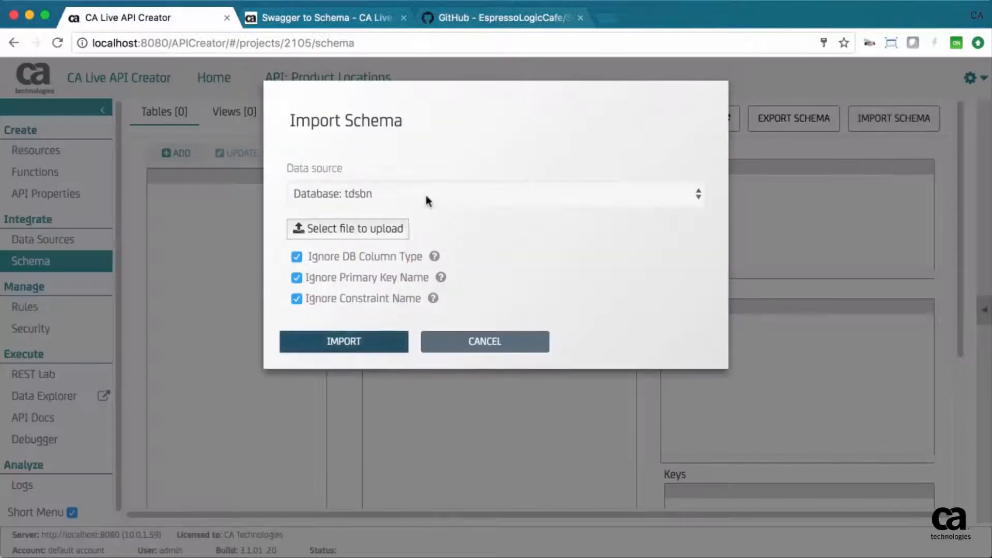
{"action": "left_click", "coordinate": [347, 229]}
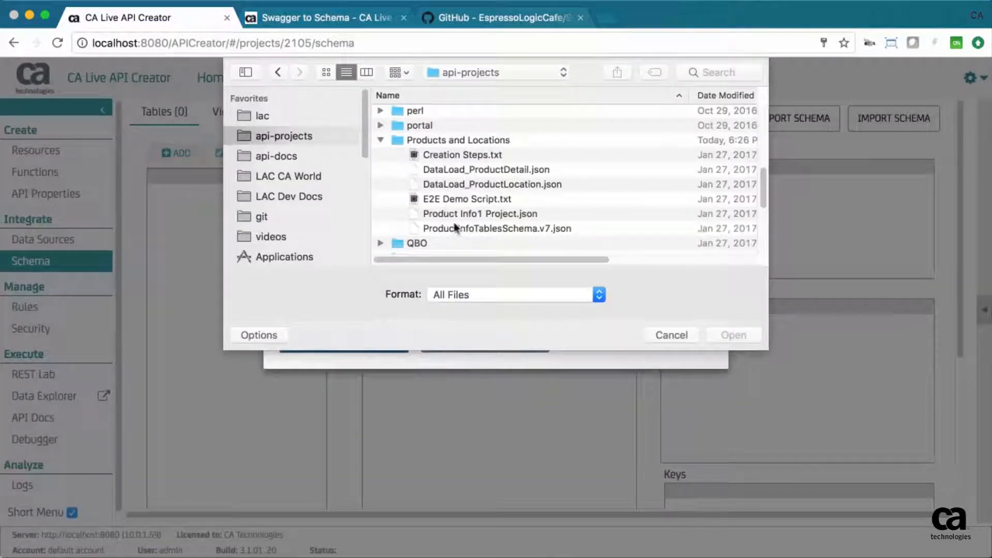
{"action": "left_click", "coordinate": [731, 334]}
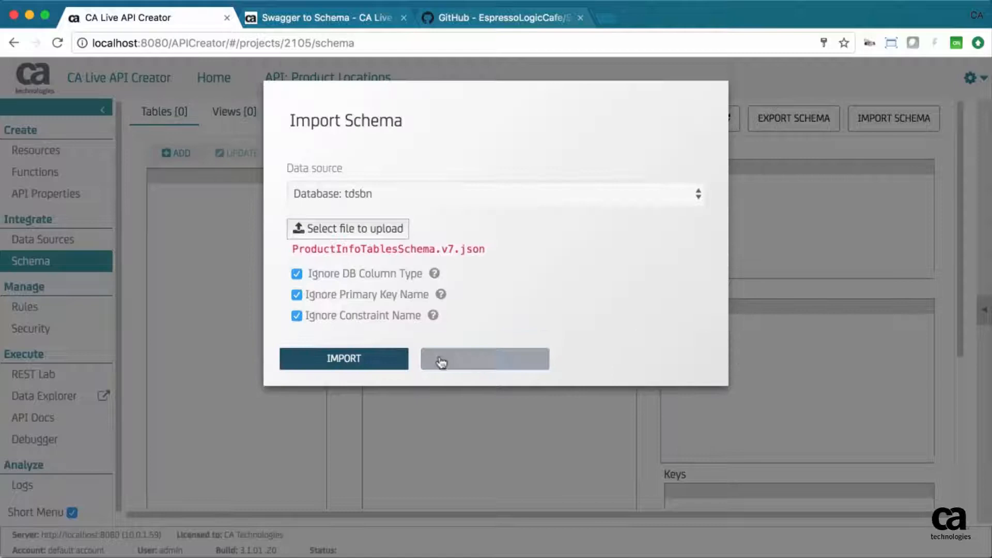
{"action": "left_click", "coordinate": [343, 359]}
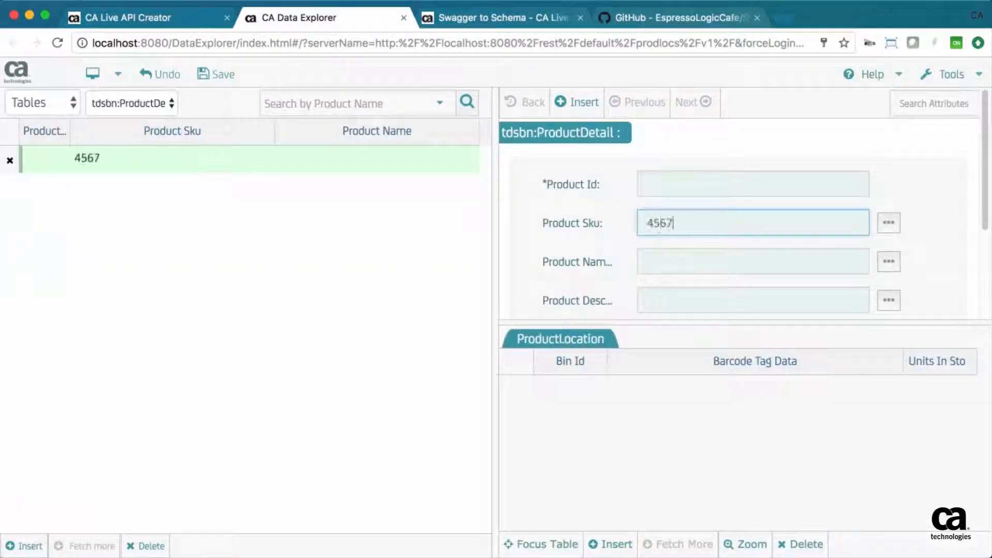
{"action": "left_click", "coordinate": [214, 74]}
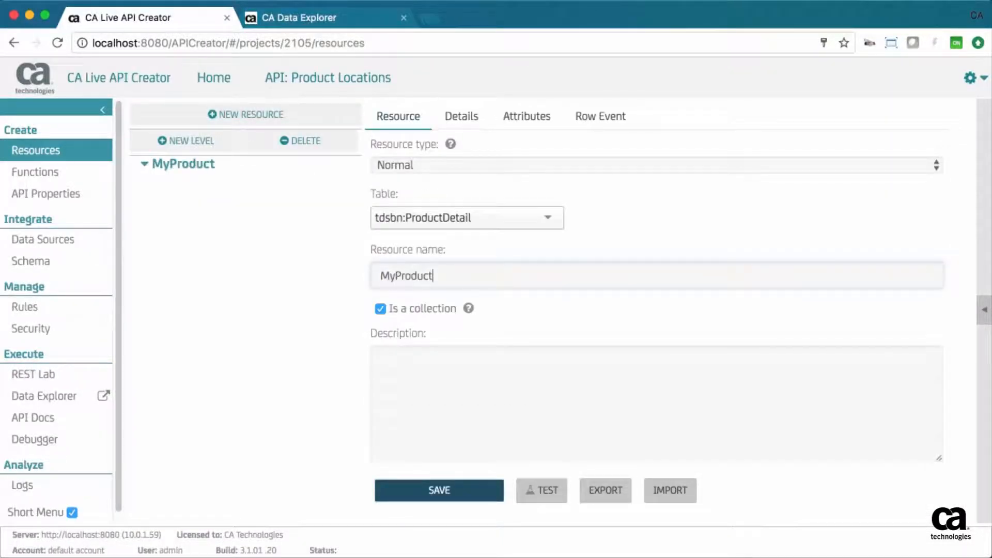
Step: Start the API Creation wizard from Home via CREATE NEW API
{"action": "left_click", "coordinate": [438, 490]}
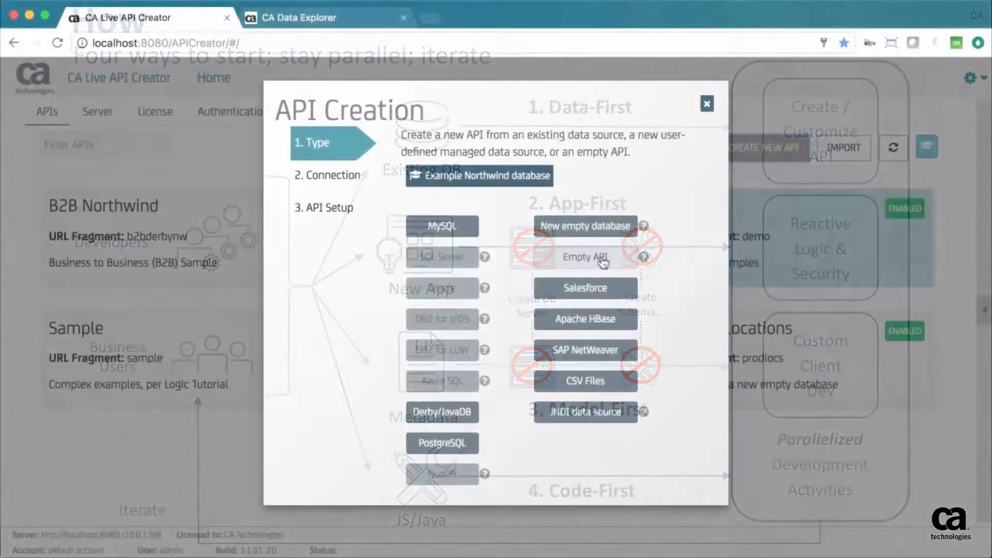
Step: Create an Empty API and proceed to its API properties
{"action": "left_click", "coordinate": [584, 257]}
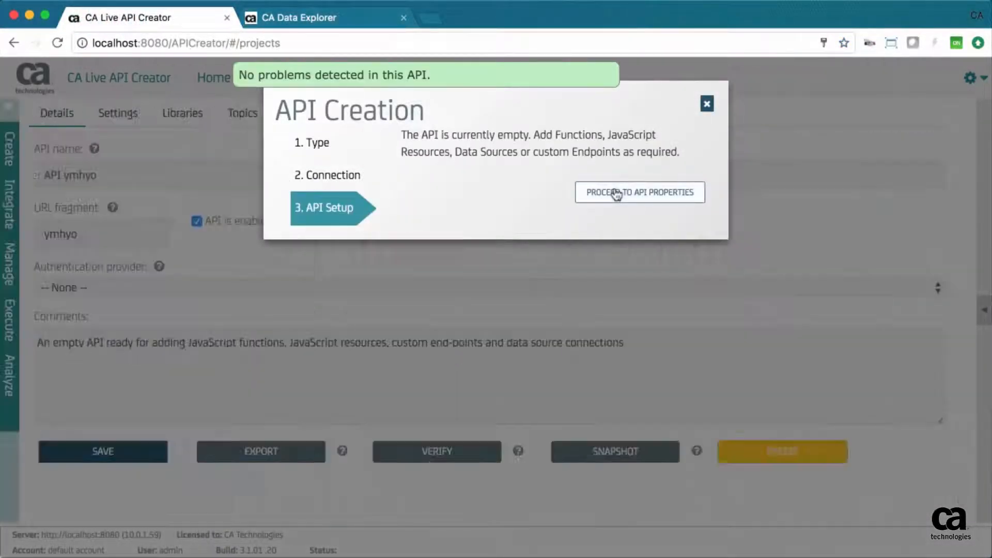
{"action": "left_click", "coordinate": [638, 193]}
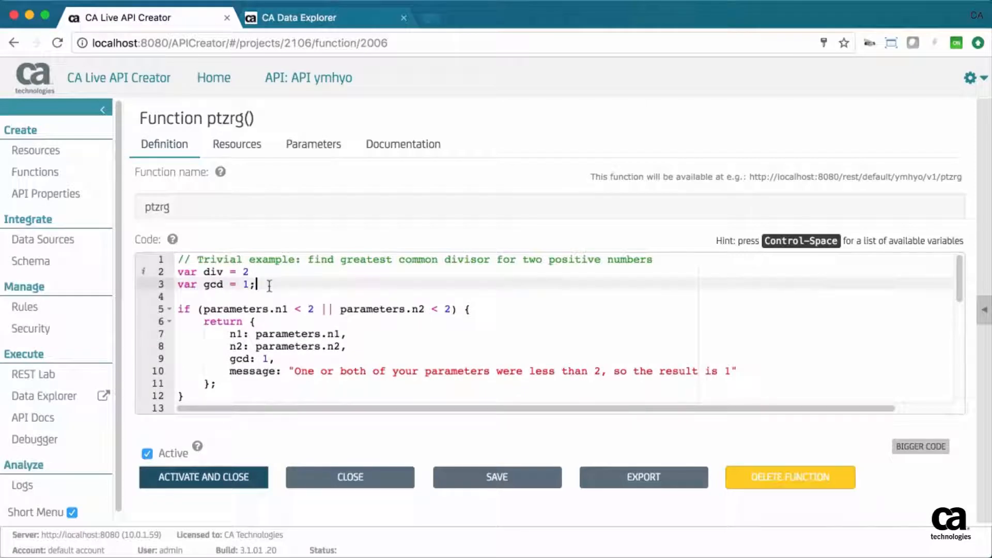
Step: List SysUtility's REST helper methods via autocomplete in function ptzrg, then return to the API list
{"action": "key", "text": "ctrl+space"}
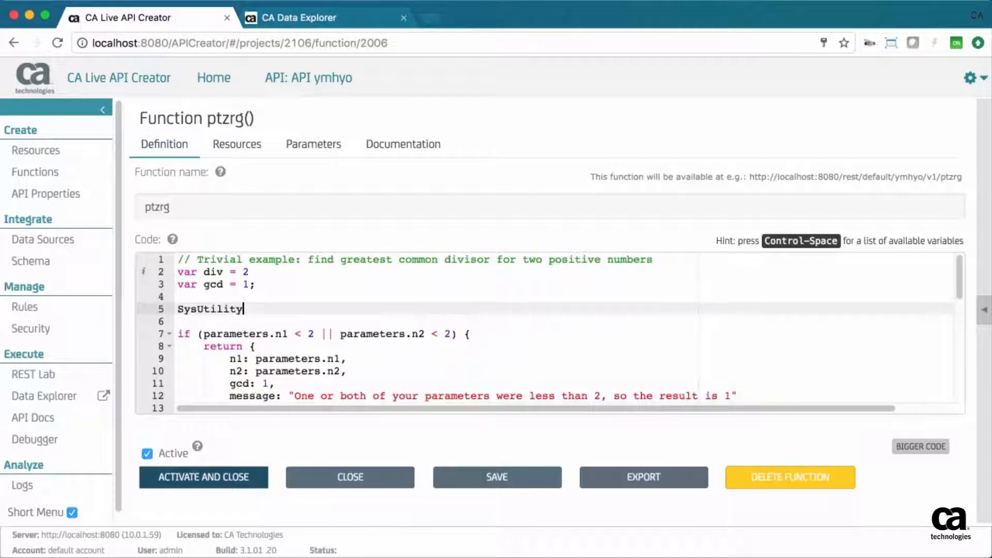
{"action": "type", "text": "."}
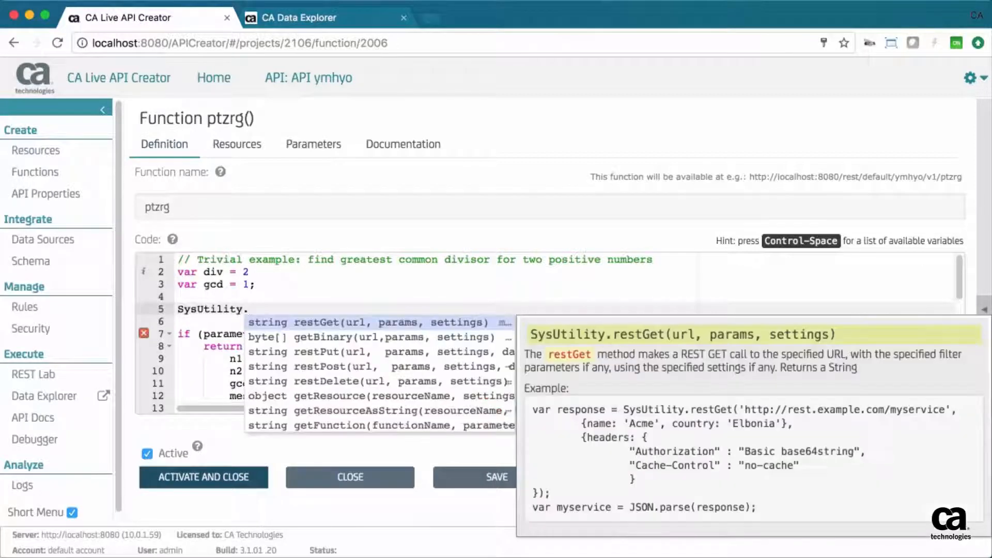
{"action": "mouse_move", "coordinate": [322, 373]}
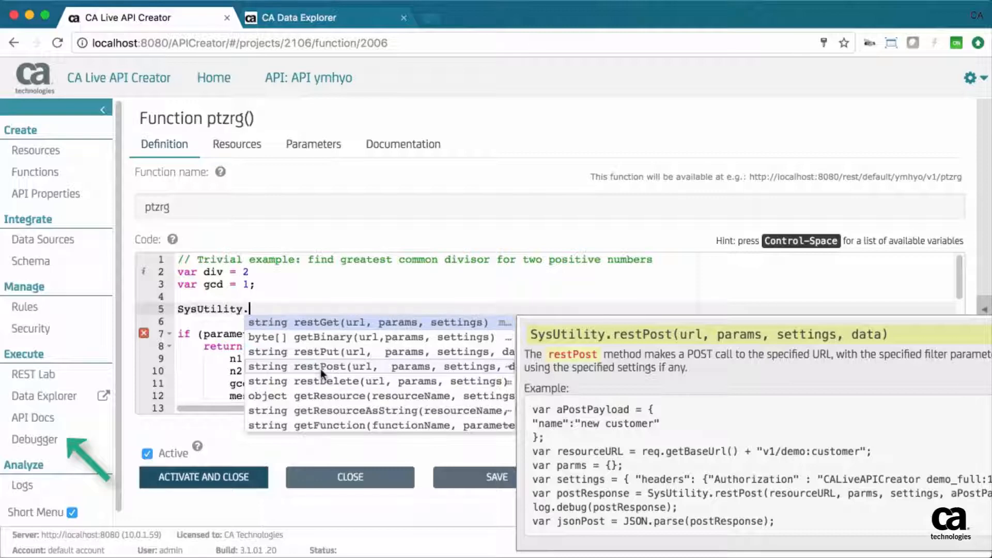
{"action": "left_click", "coordinate": [214, 78]}
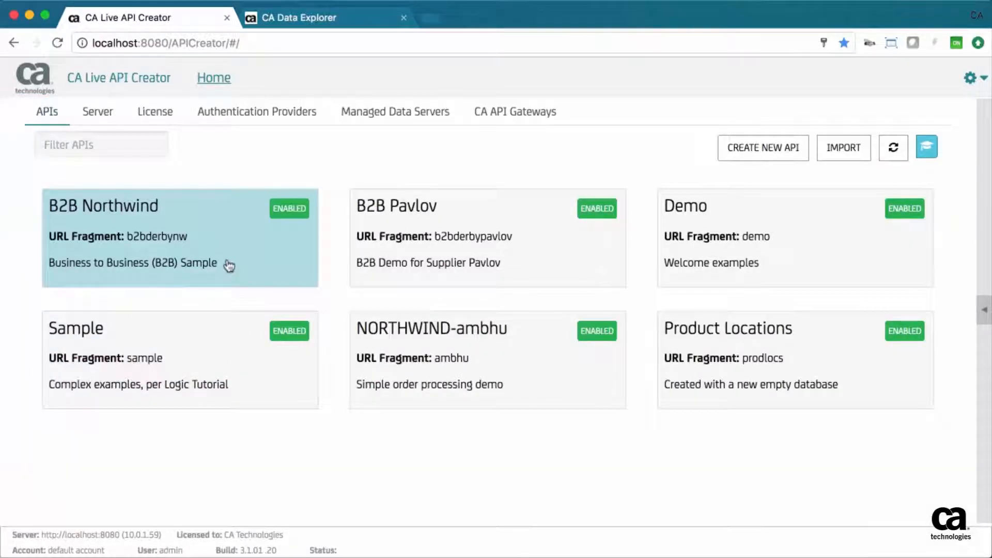
Step: Go to the B2B Northwind API's Functions list to reach giveRaise
{"action": "left_click", "coordinate": [180, 238]}
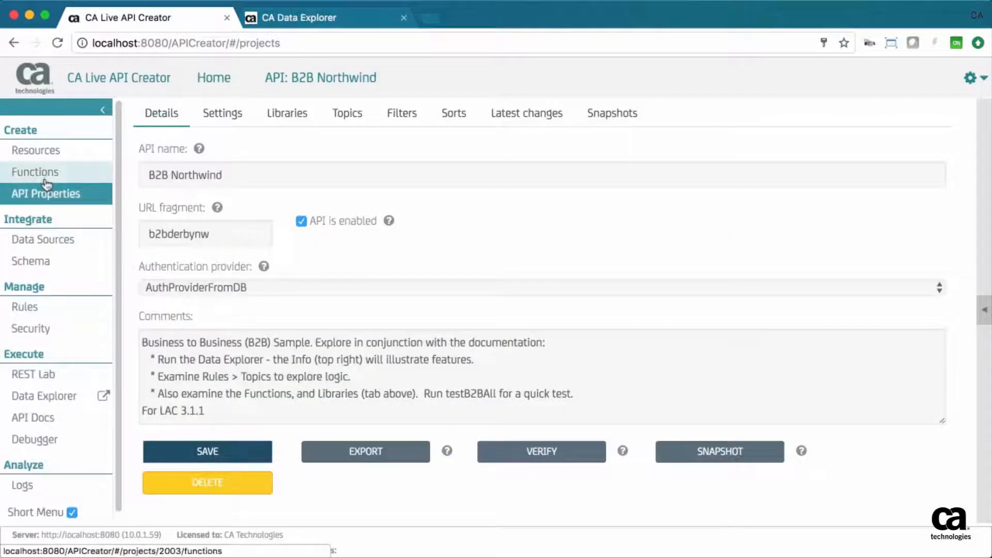
{"action": "left_click", "coordinate": [35, 171]}
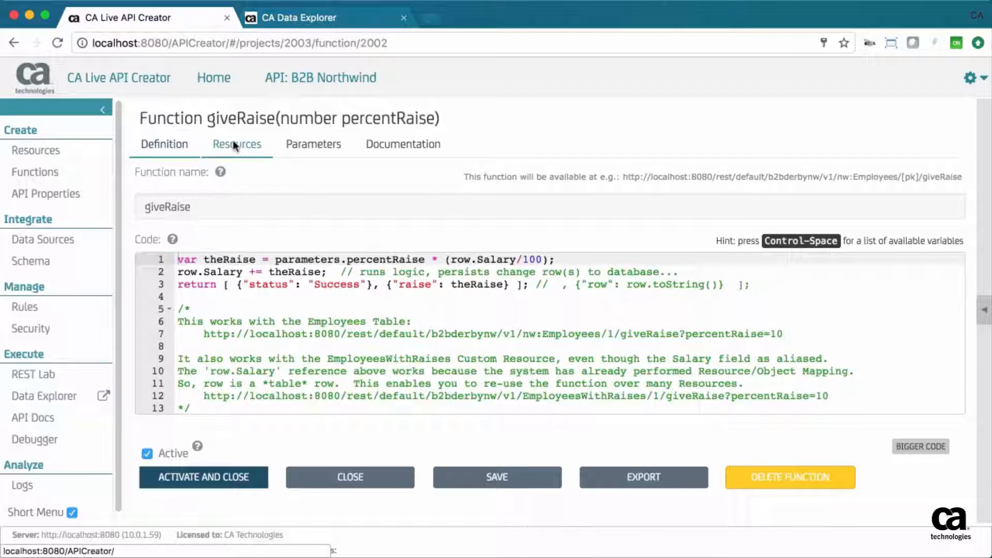
{"action": "left_click", "coordinate": [236, 144]}
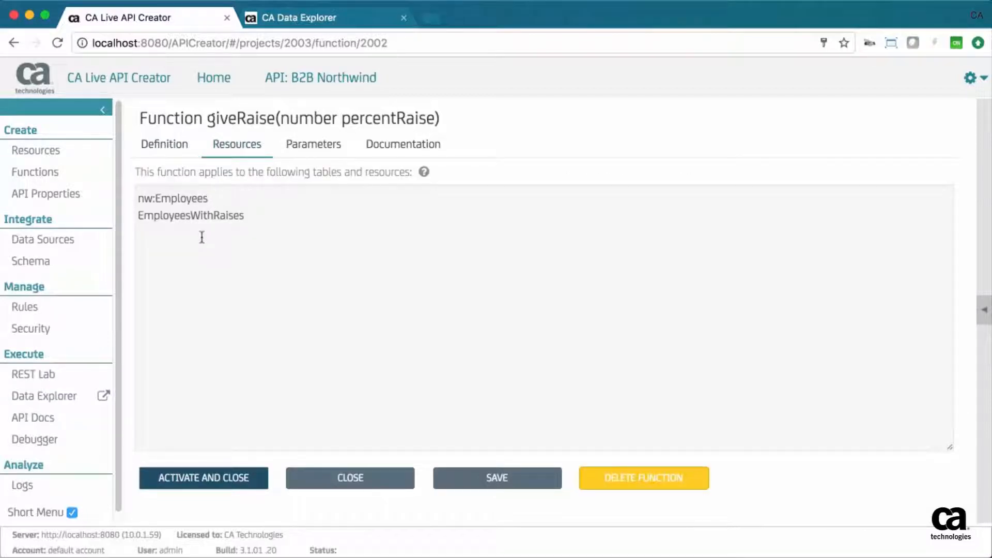
{"action": "left_click", "coordinate": [314, 143]}
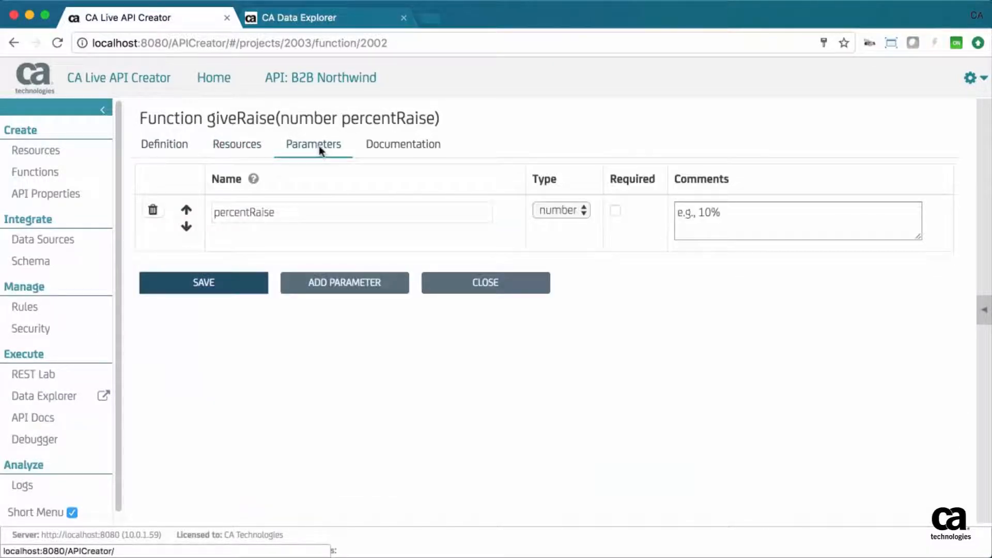
{"action": "mouse_move", "coordinate": [208, 158]}
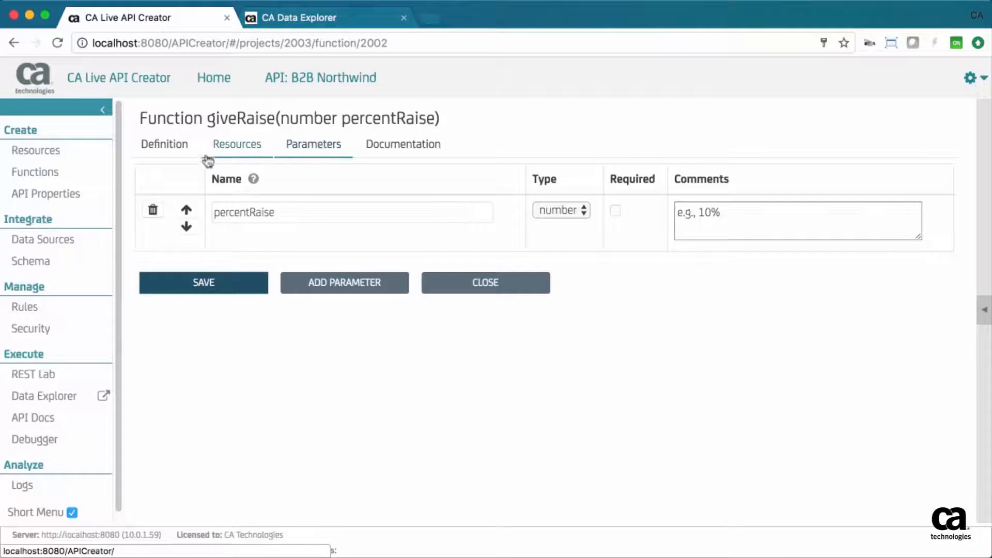
{"action": "left_click", "coordinate": [164, 143]}
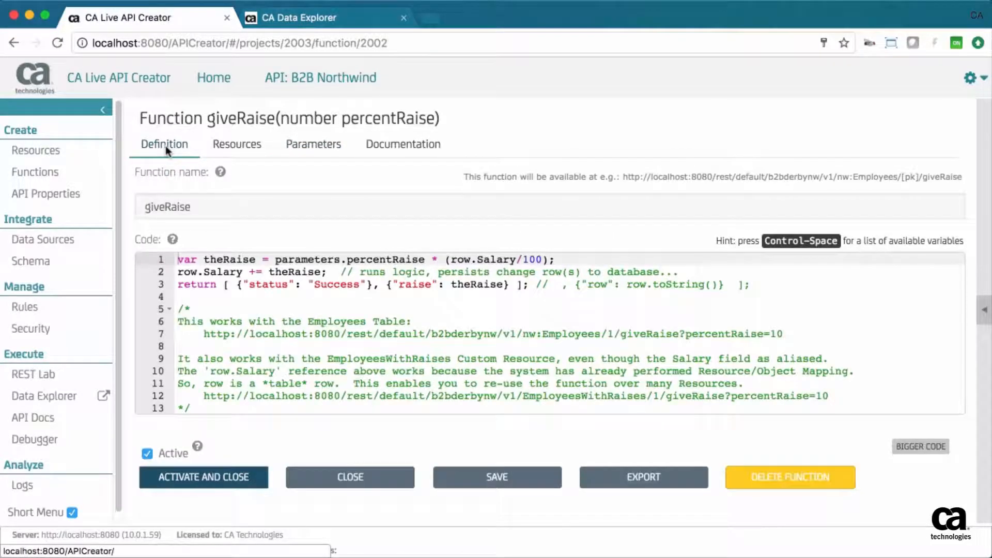